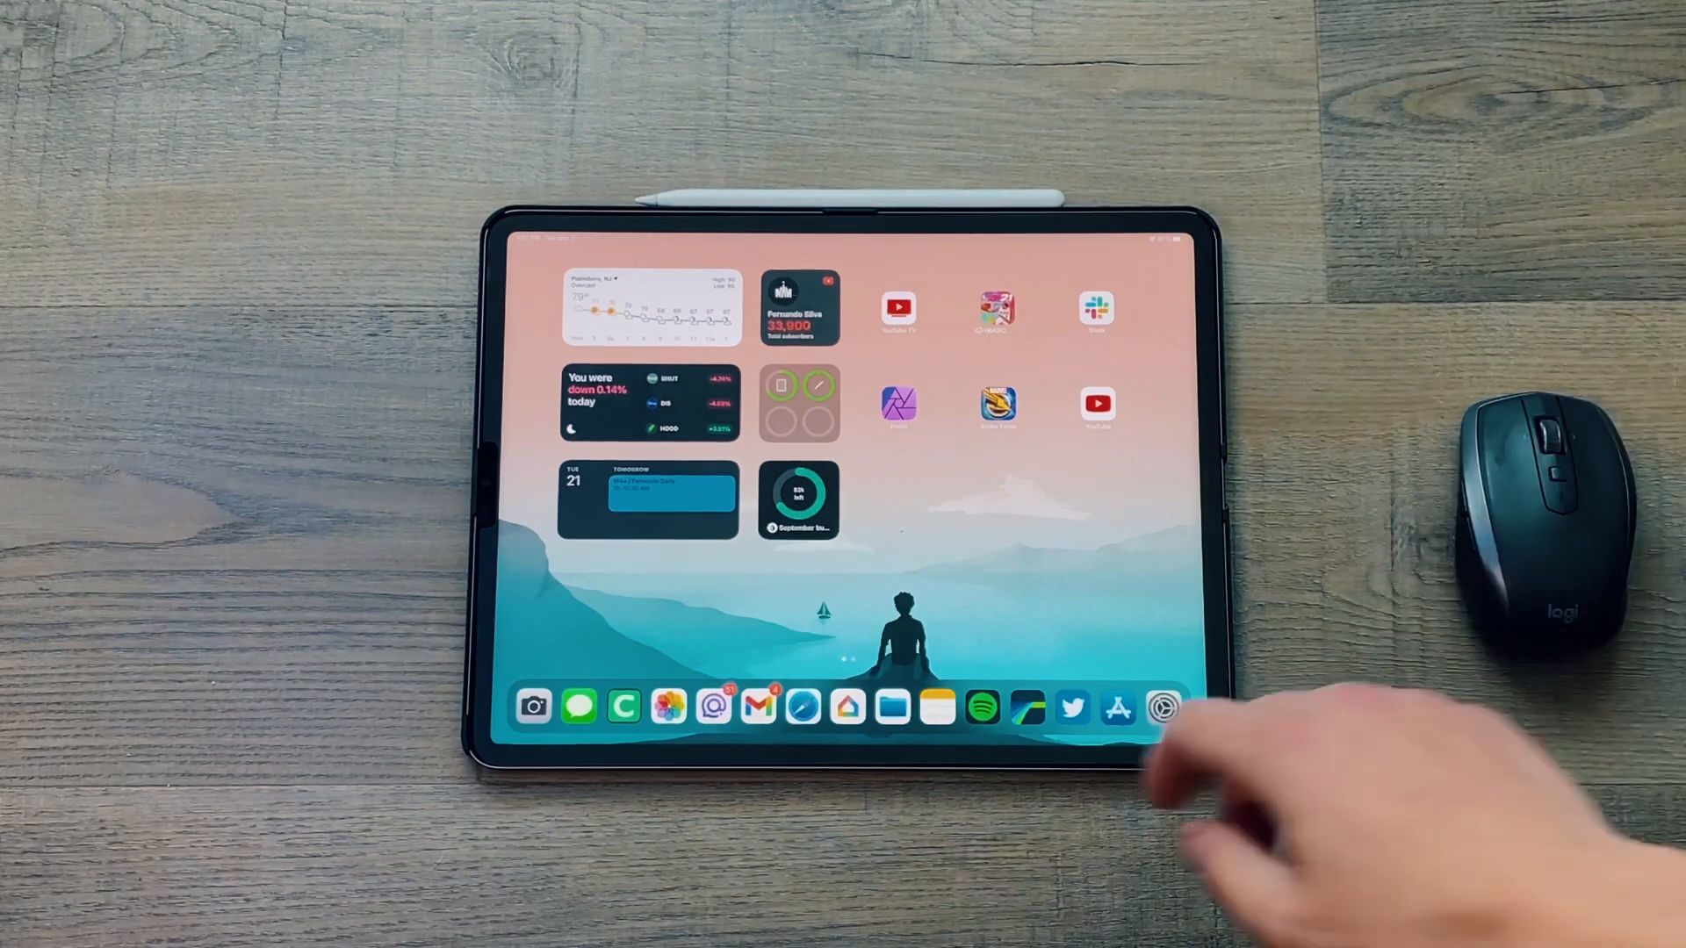
Launch Settings from the Dock, landing on the FaceTime page.
click(668, 708)
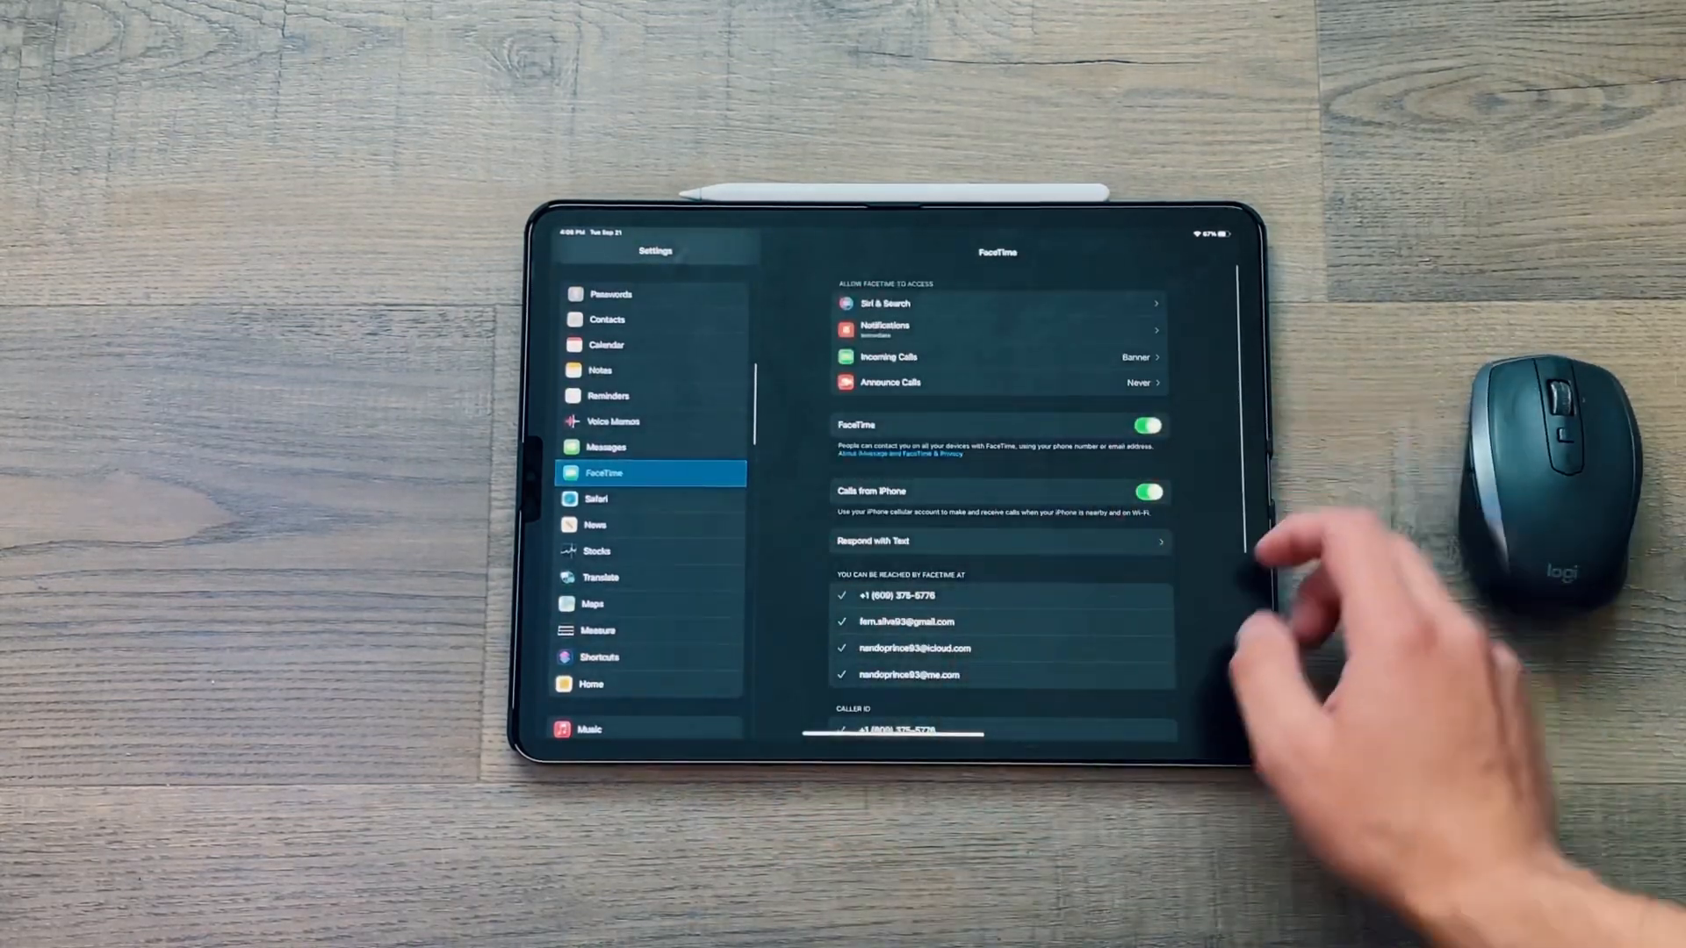
Scroll down the FaceTime settings to reach the SharePlay page with SharePlay on.
scroll(down, 3)
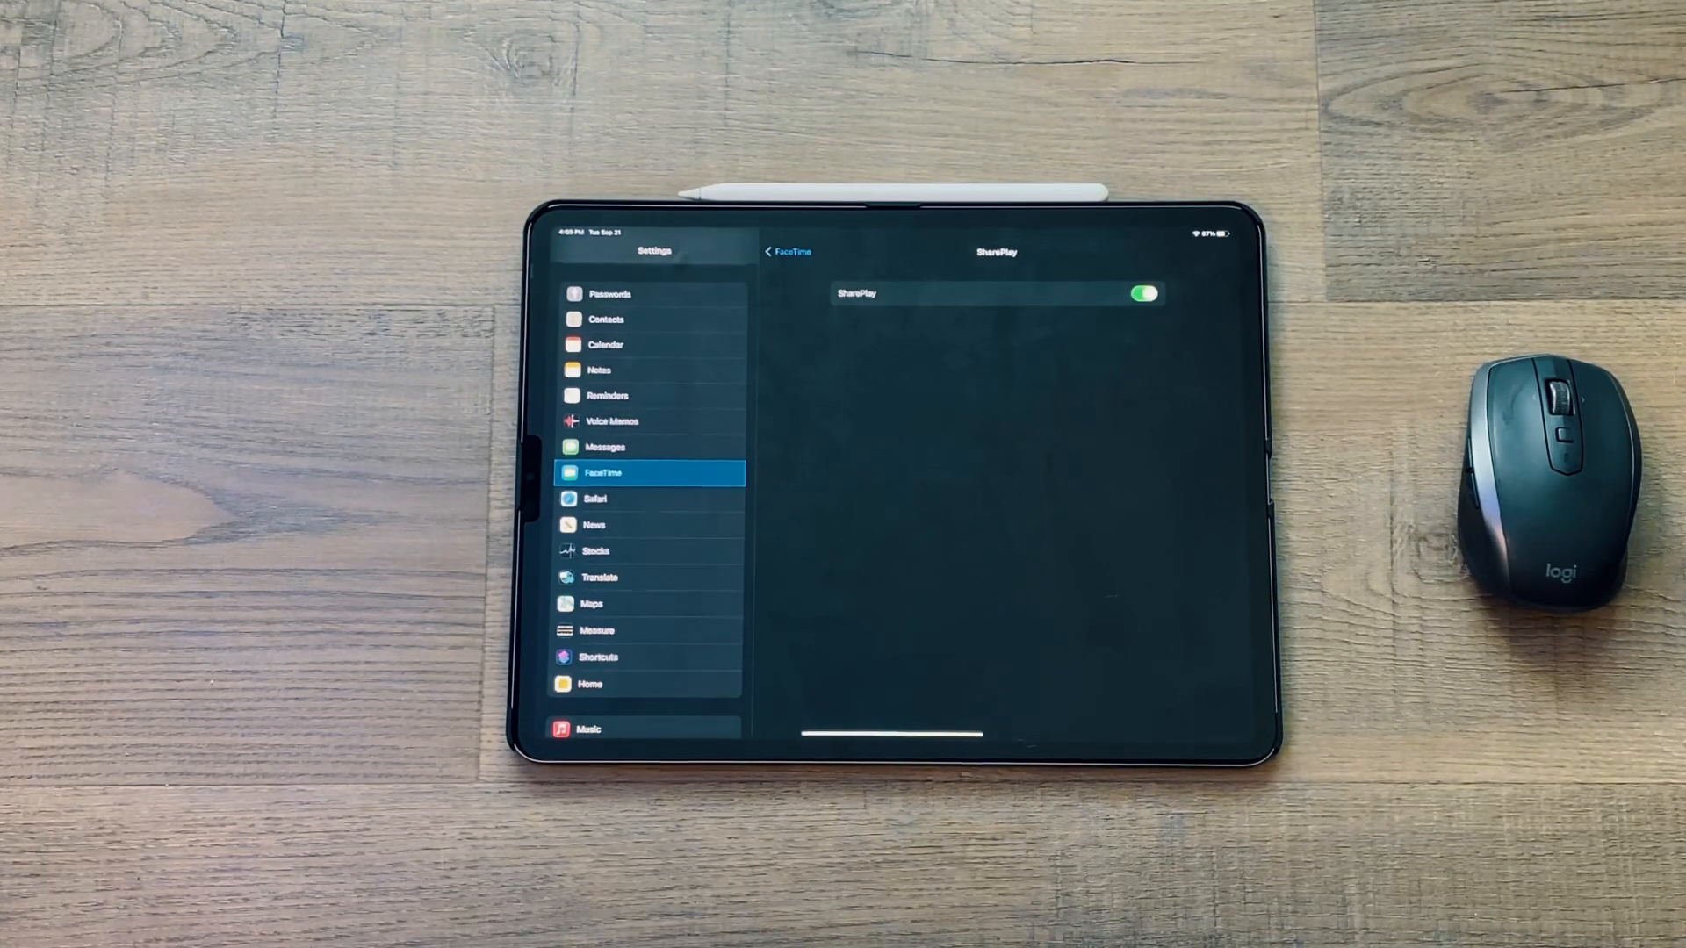
Exit Settings back to the iPad home screen.
click(596, 497)
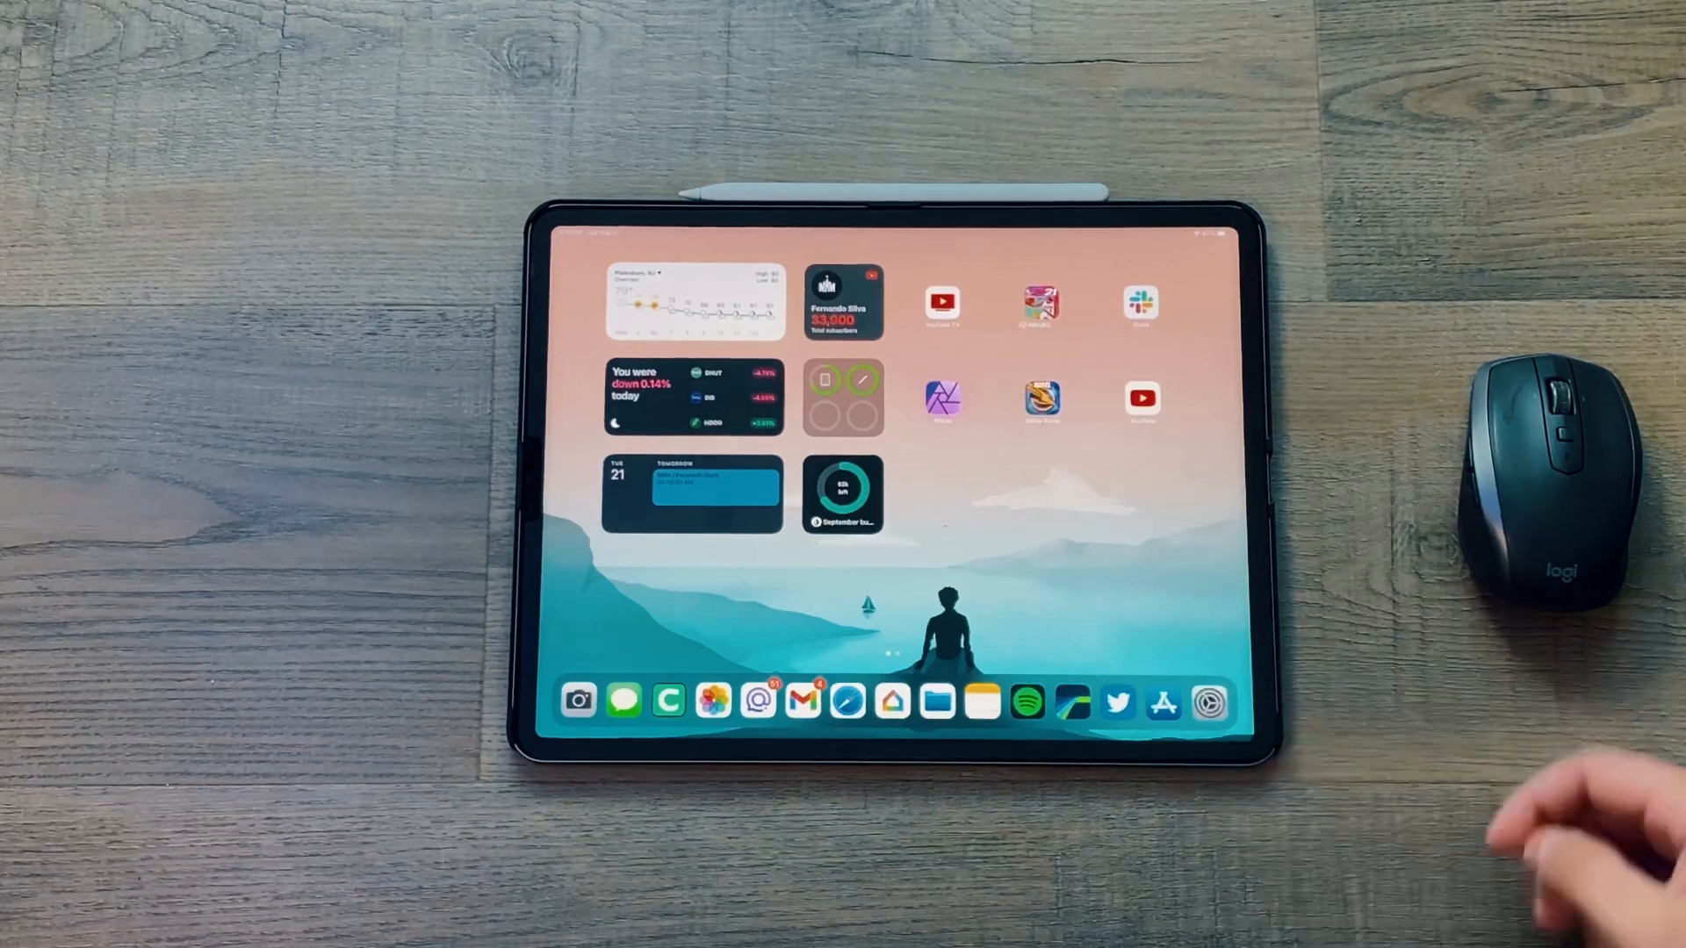
Reopen Settings and dismiss the Camera & Privacy information to reach General.
click(1208, 702)
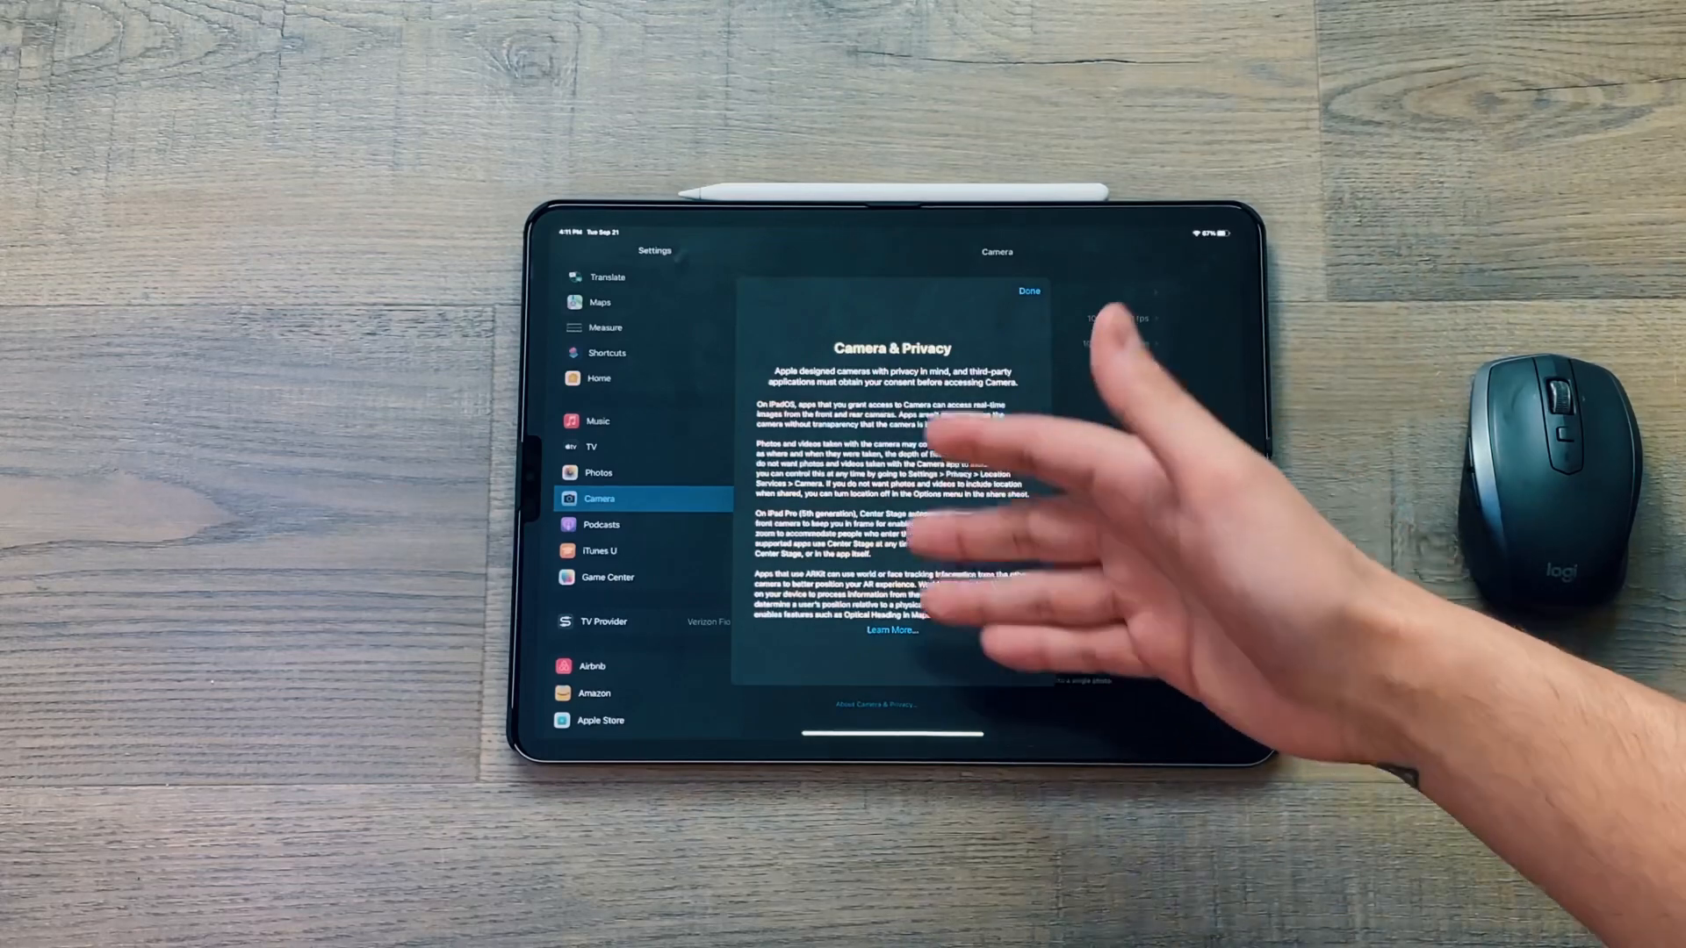
click(1028, 291)
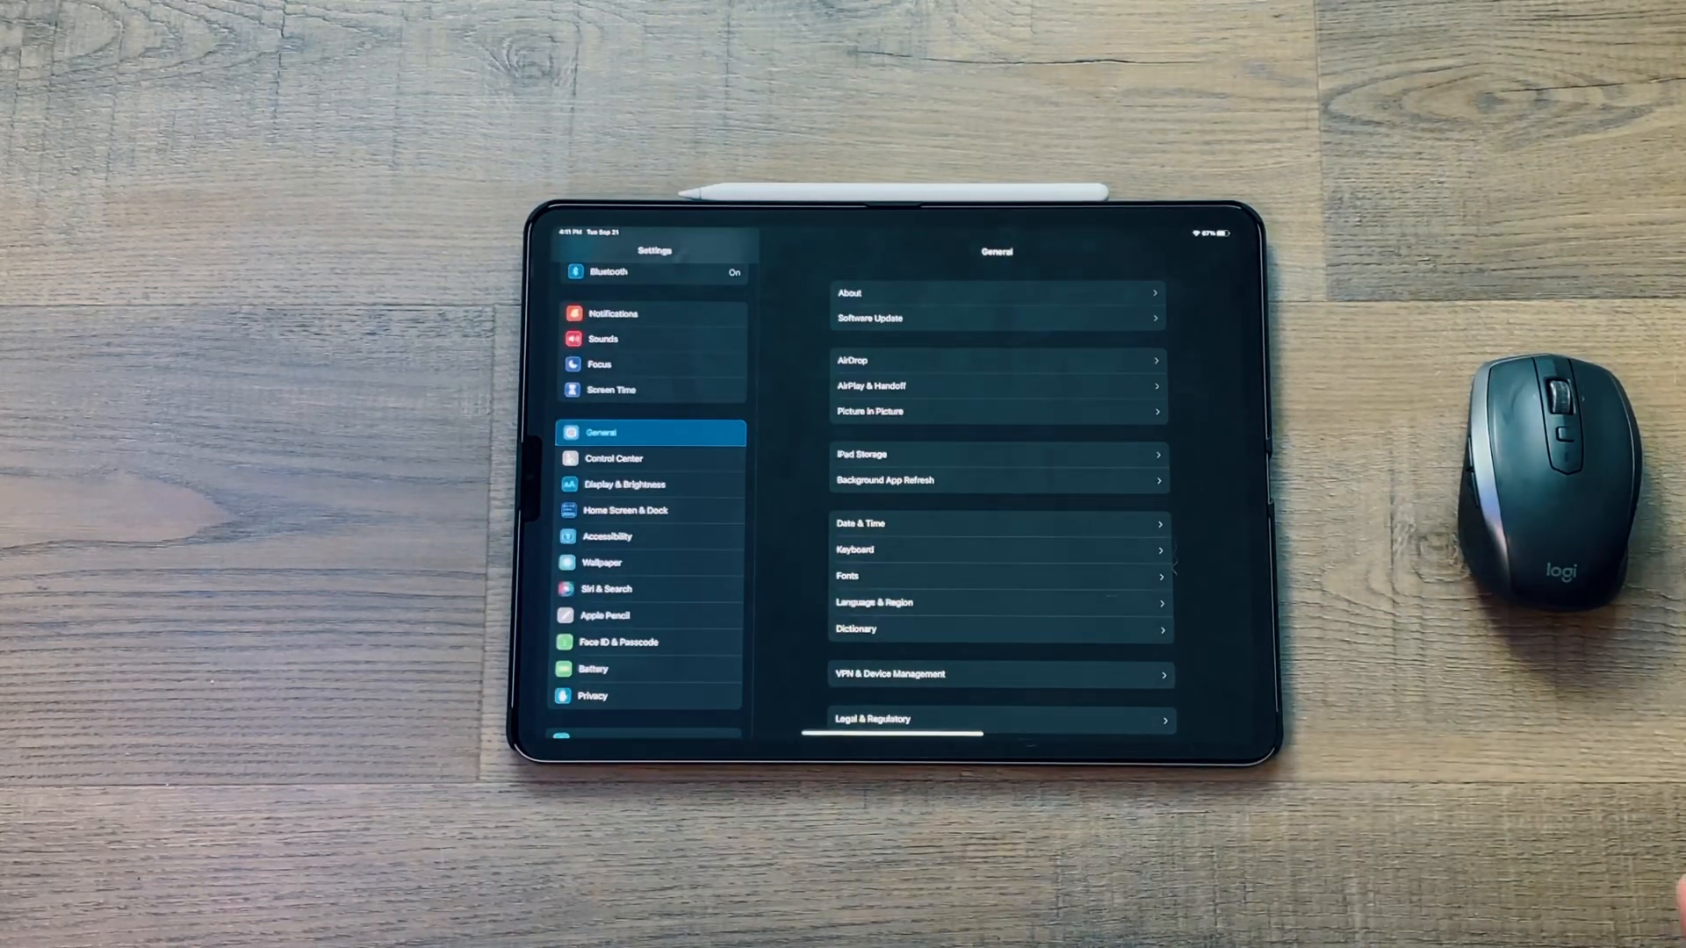
Open Accessibility and enter the Hearing section's Audio & Visual options.
click(605, 535)
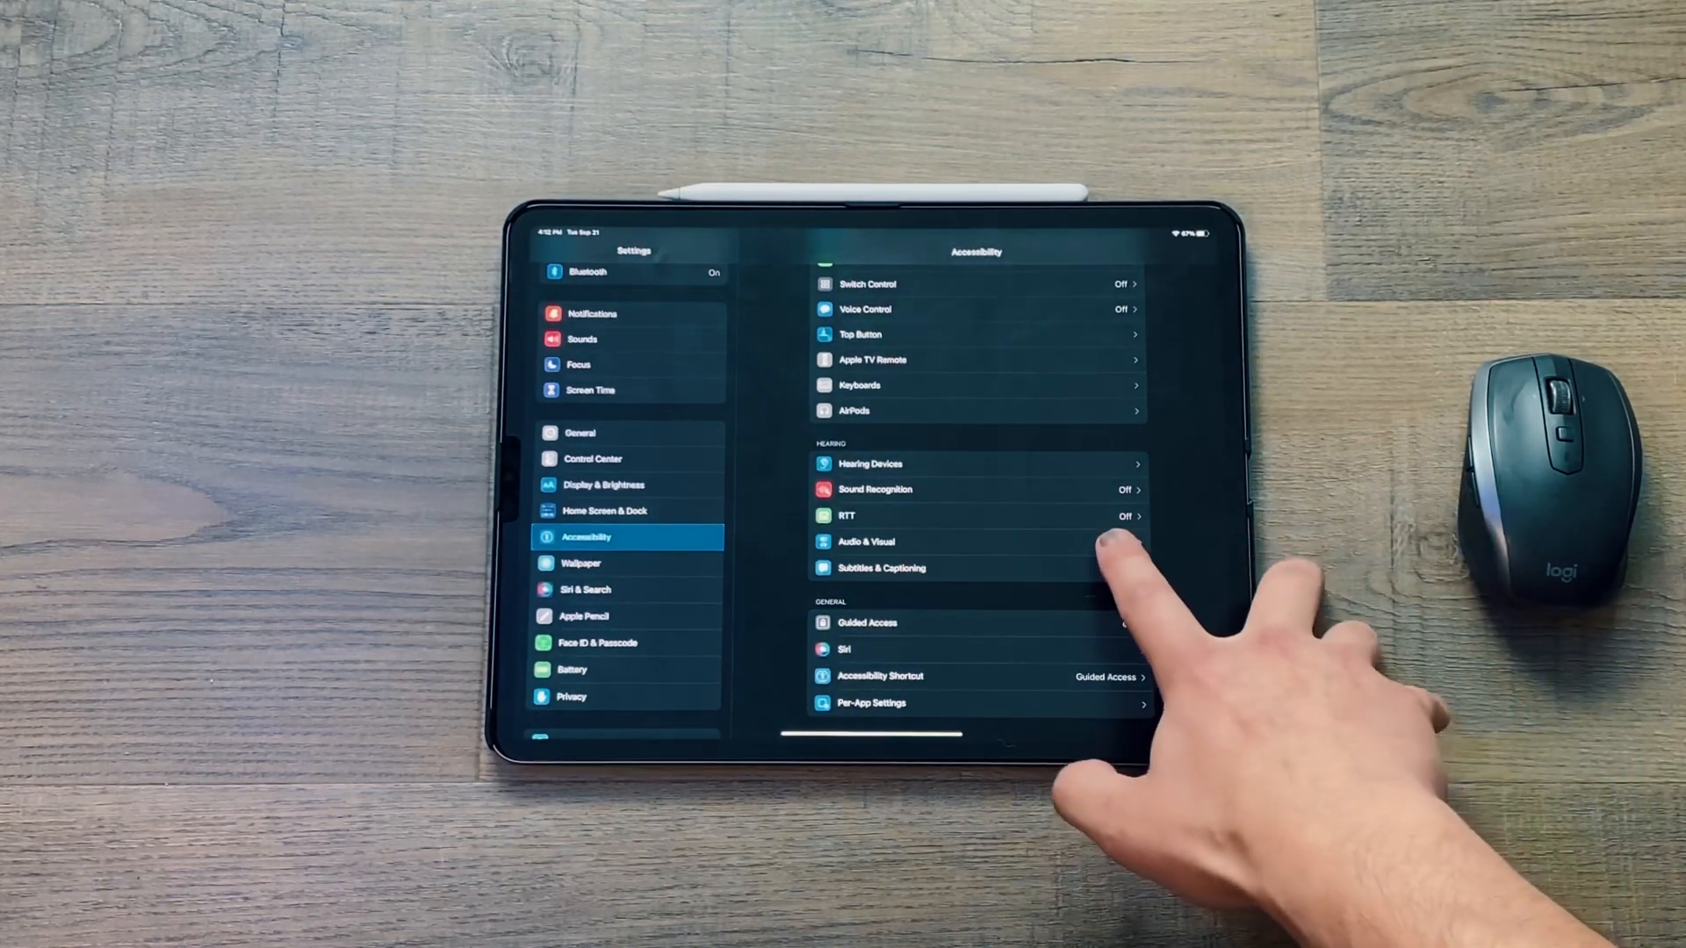
click(866, 542)
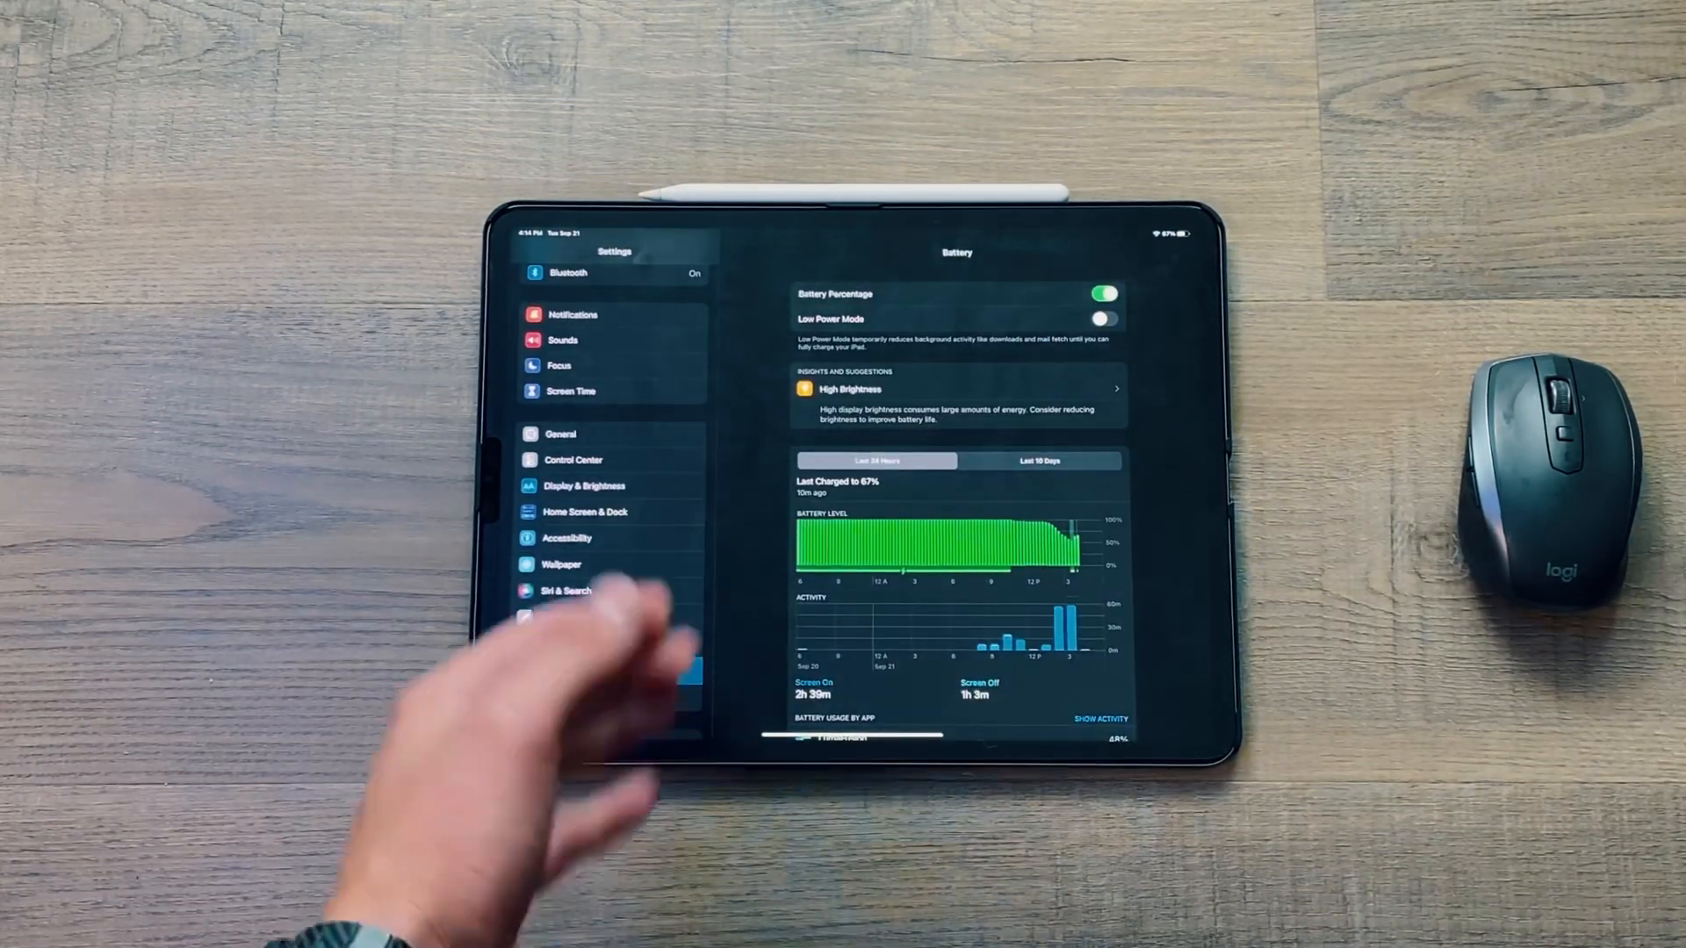
Switch the Battery charts from Last 24 Hours to Last 10 Days.
click(1040, 460)
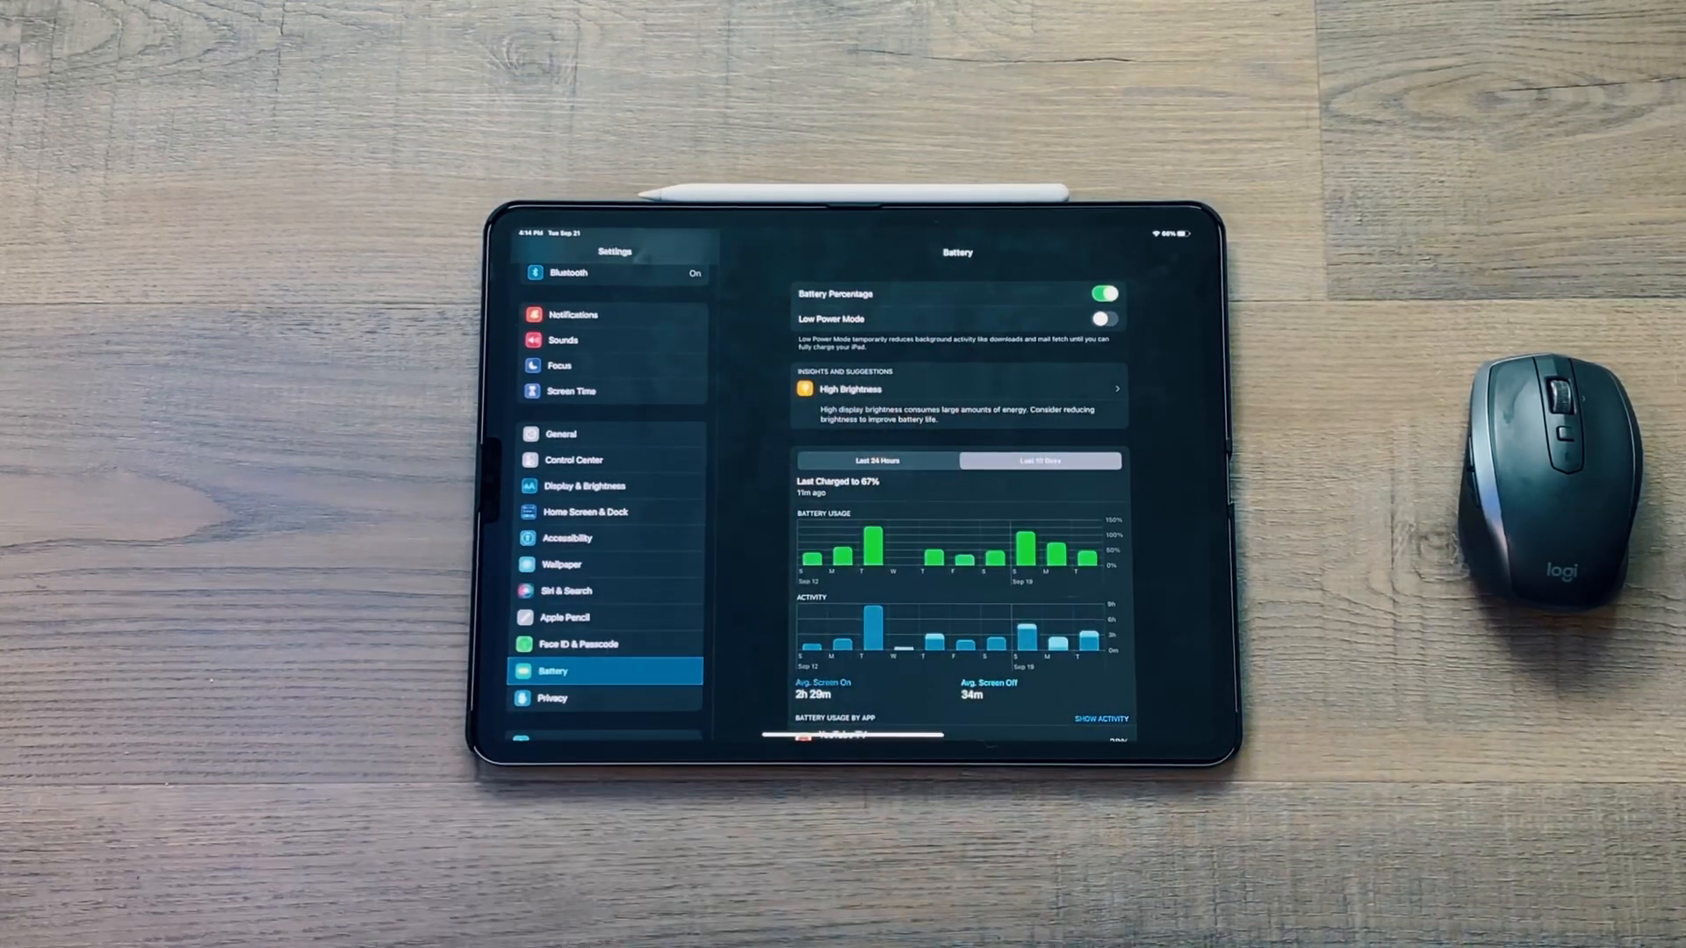